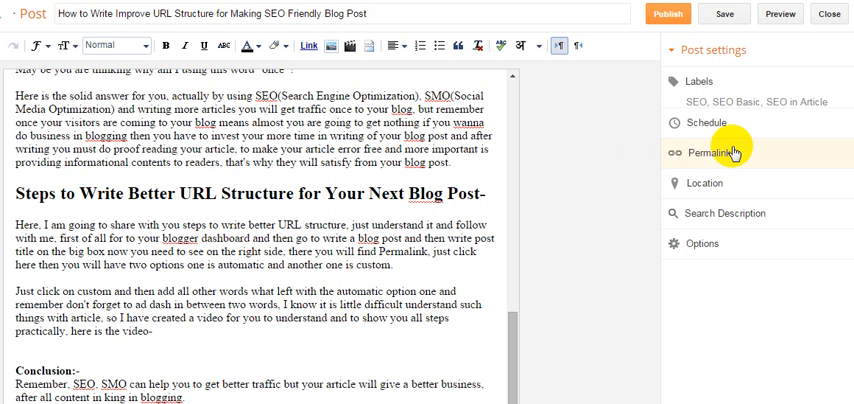
{"action": "mouse_move", "coordinate": [592, 188]}
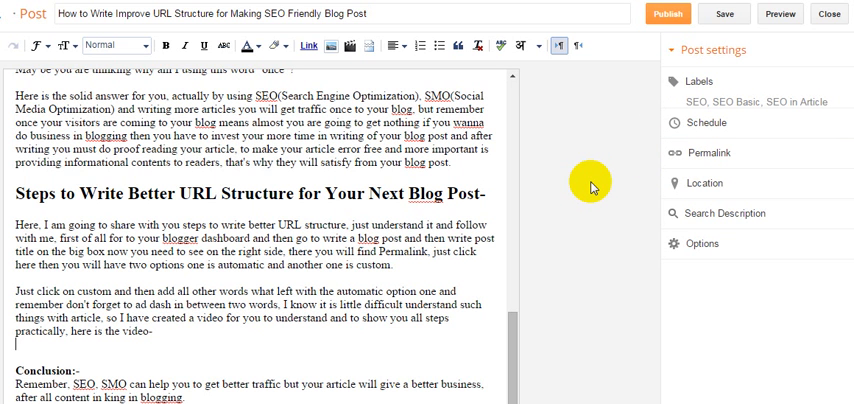
{"action": "mouse_move", "coordinate": [476, 186]}
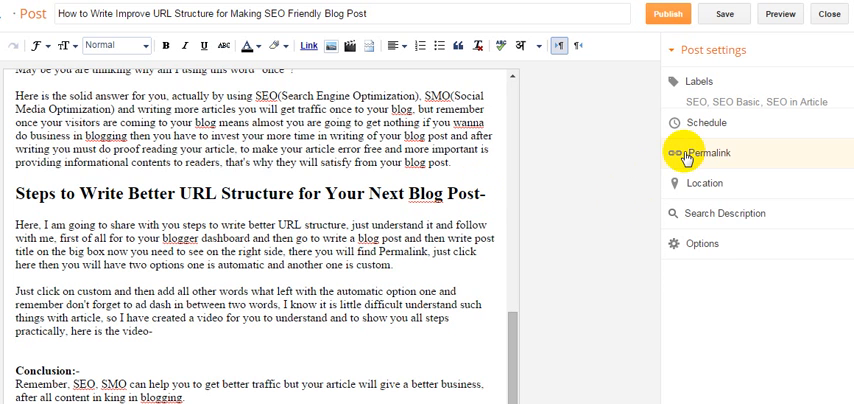
- Expand the Permalink section in Post settings, showing the automatic permalink
{"action": "left_click", "coordinate": [712, 152]}
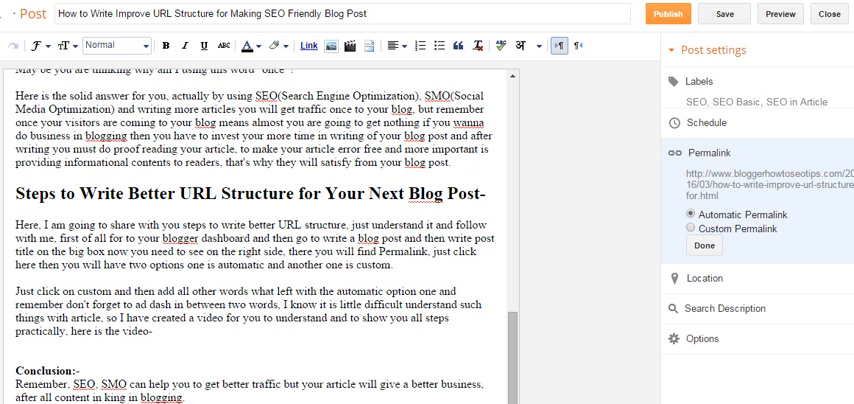
{"action": "mouse_move", "coordinate": [756, 204]}
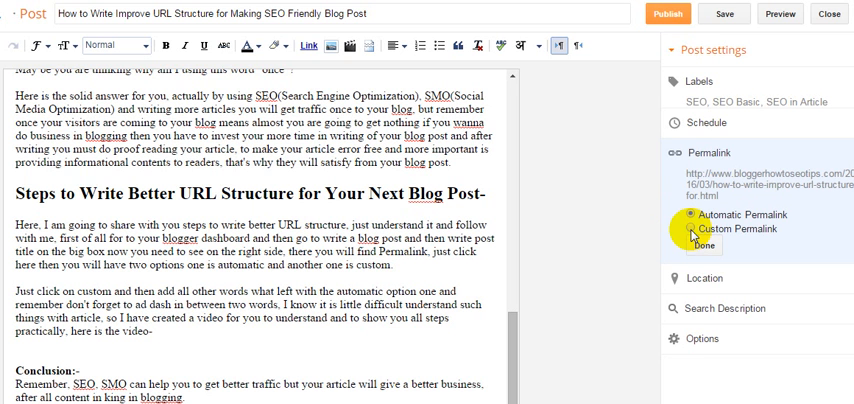
- Switch to Custom Permalink and edit the slug to how-to-write-improve-url-structure-for-making-seo-friendly-blog-post
{"action": "left_click", "coordinate": [684, 230]}
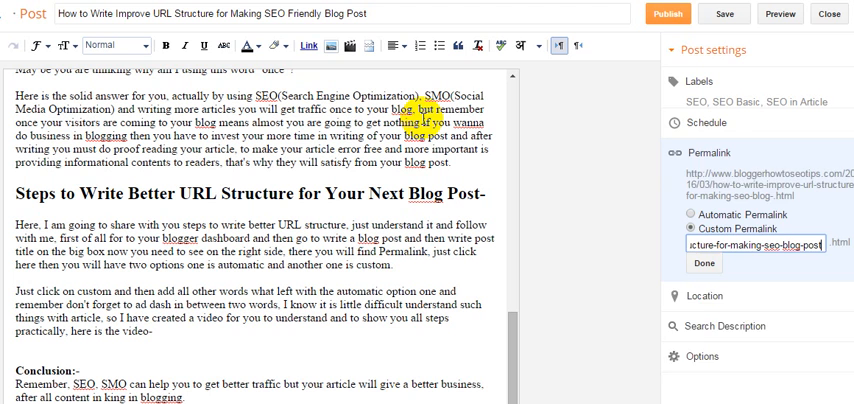
{"action": "left_click", "coordinate": [704, 264]}
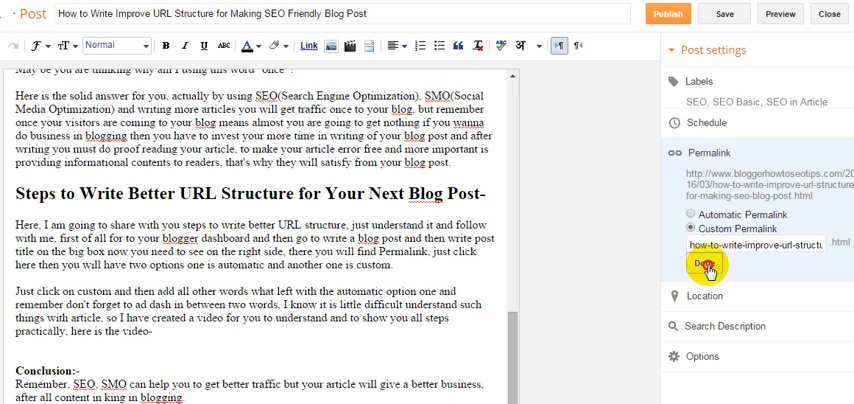
{"action": "left_click", "coordinate": [702, 262]}
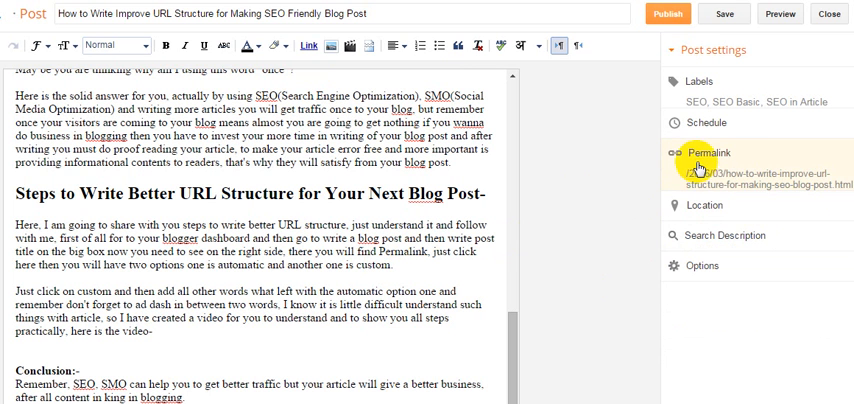
- Expand the Permalink section again to check the edited custom address
{"action": "left_click", "coordinate": [708, 152]}
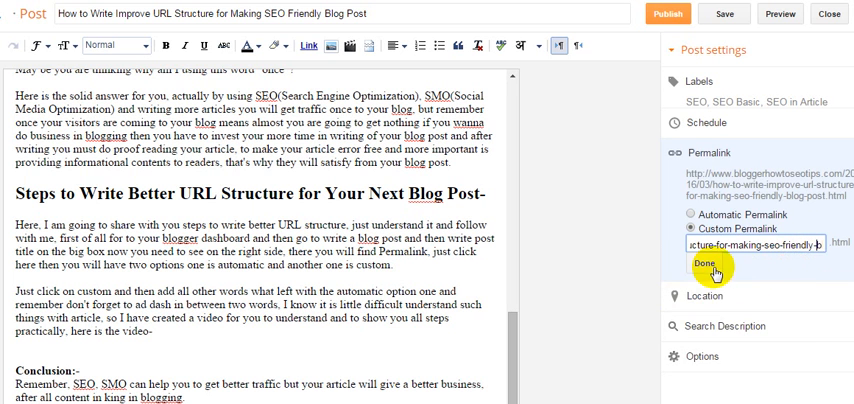
- Confirm Done so the post URL ends in for-making-seo-friendly-blog-post.html
{"action": "left_click", "coordinate": [704, 262]}
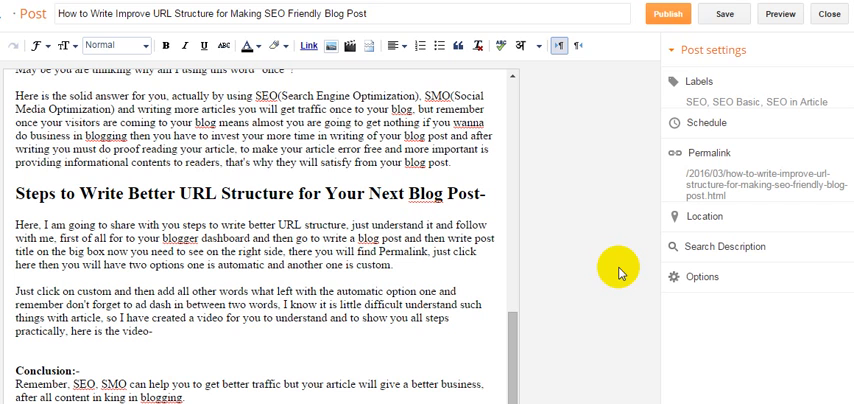
{"action": "mouse_move", "coordinate": [596, 292]}
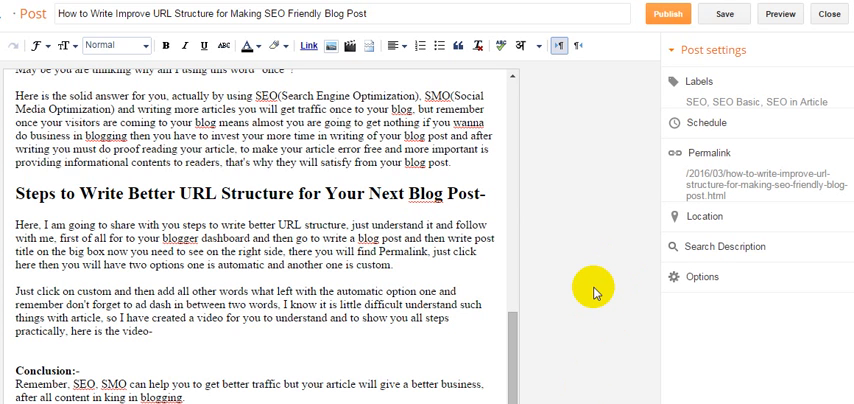